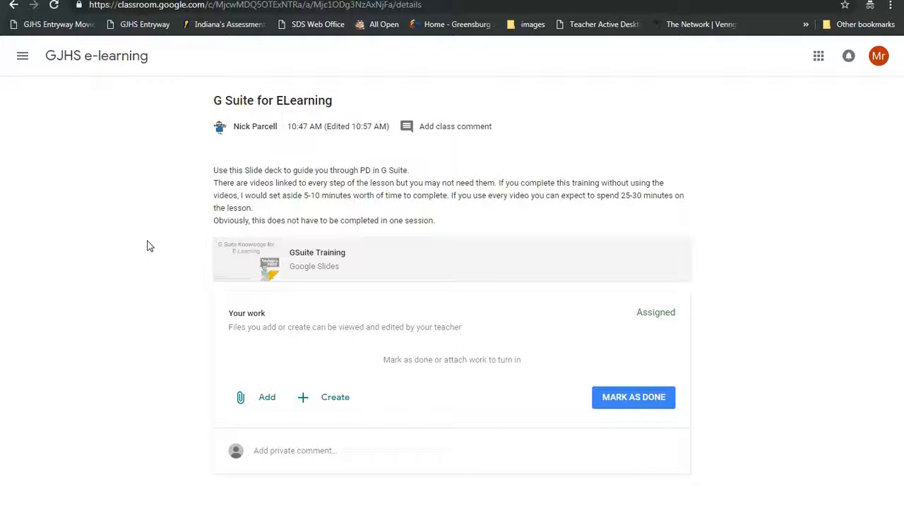
{"action": "mouse_move", "coordinate": [155, 243]}
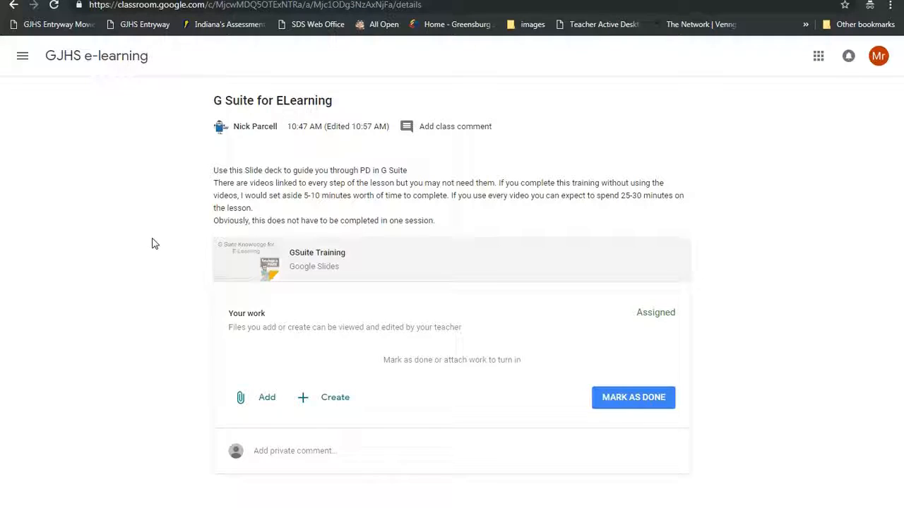
{"action": "mouse_move", "coordinate": [96, 57]}
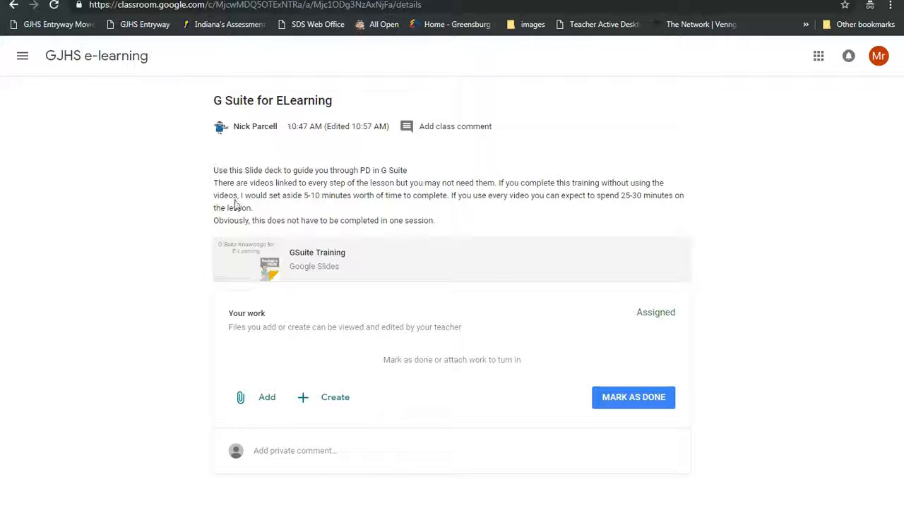
{"action": "mouse_move", "coordinate": [269, 421]}
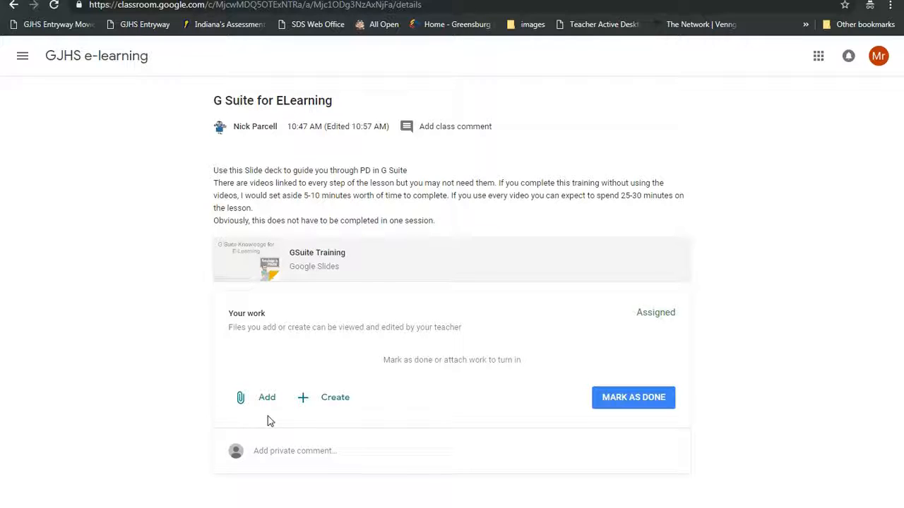
Step: Start adding work from Google Drive and filter the Insert files dialog to Starred items
{"action": "left_click", "coordinate": [265, 397]}
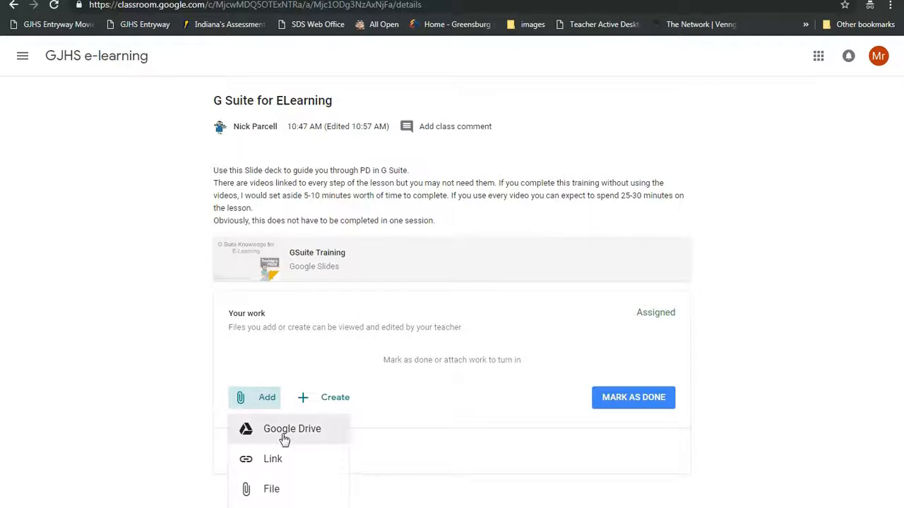
{"action": "left_click", "coordinate": [291, 429]}
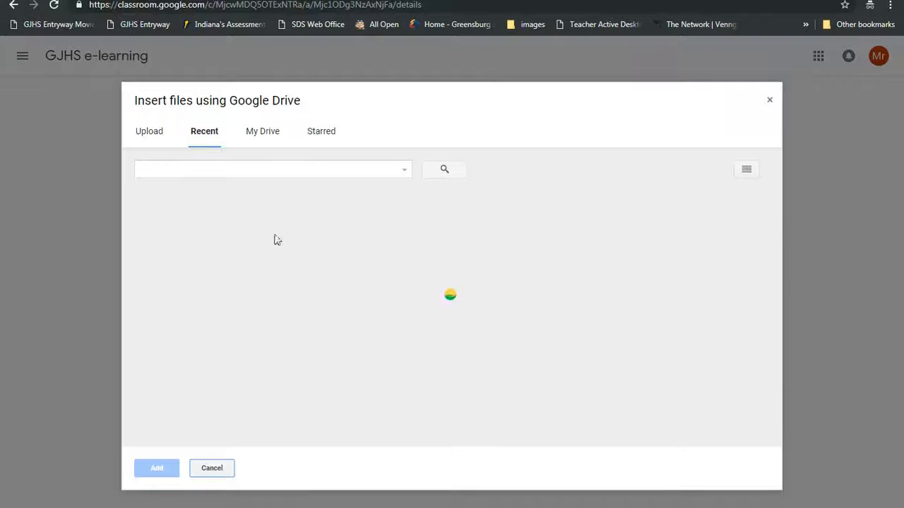
{"action": "left_click", "coordinate": [320, 130]}
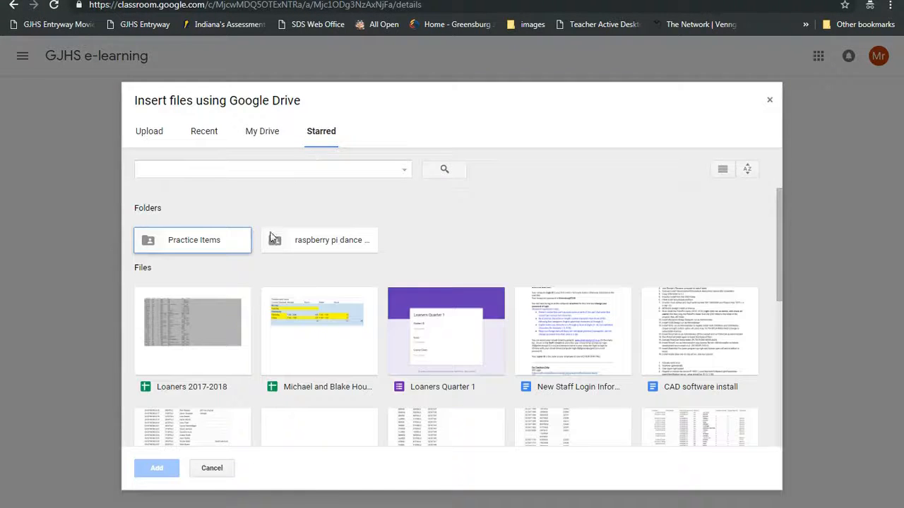
Step: Inside Practice items, select Doc for Elearning, Slides for ELearning, the form responses sheet and screenshot.JPG
{"action": "double_click", "coordinate": [194, 240]}
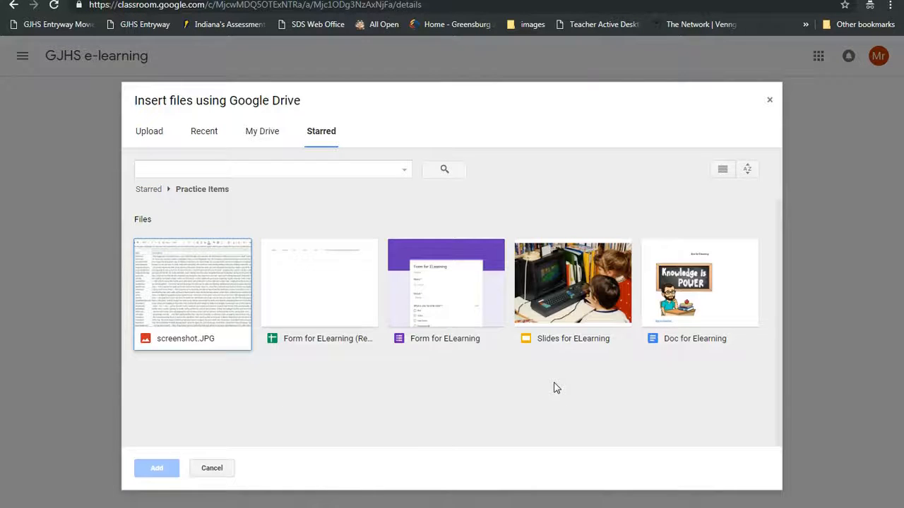
{"action": "left_click", "coordinate": [699, 283]}
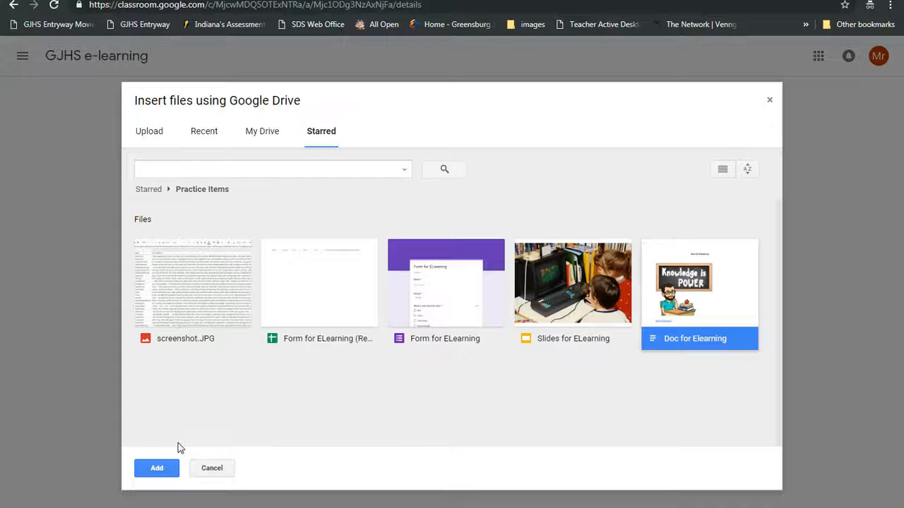
{"action": "left_click", "coordinate": [572, 282]}
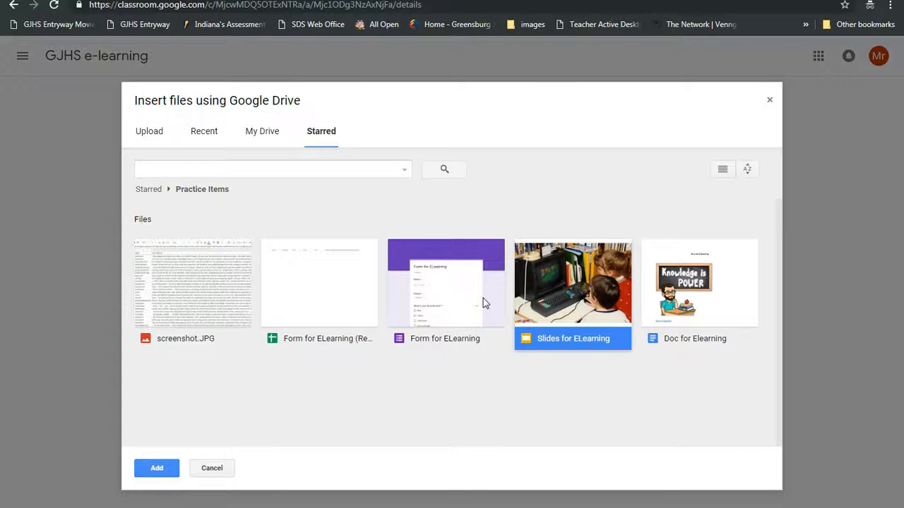
{"action": "left_click", "coordinate": [320, 282]}
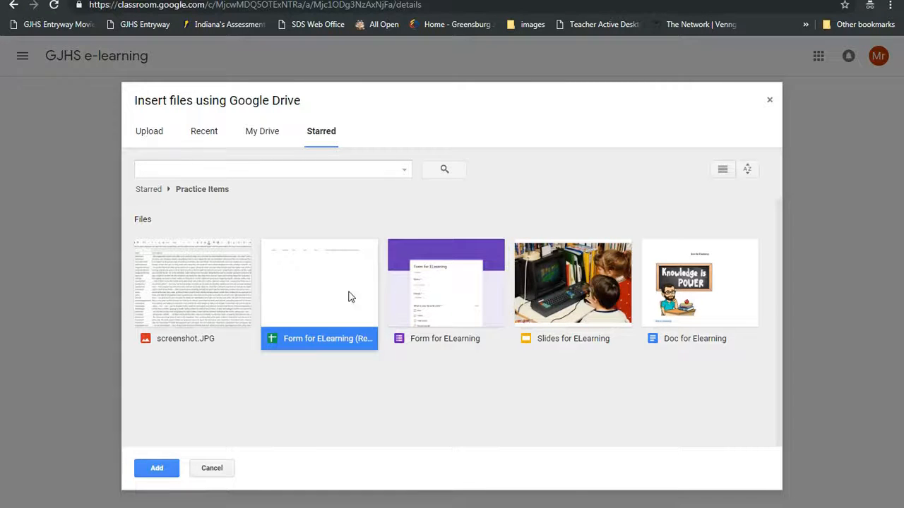
{"action": "left_click", "coordinate": [192, 282]}
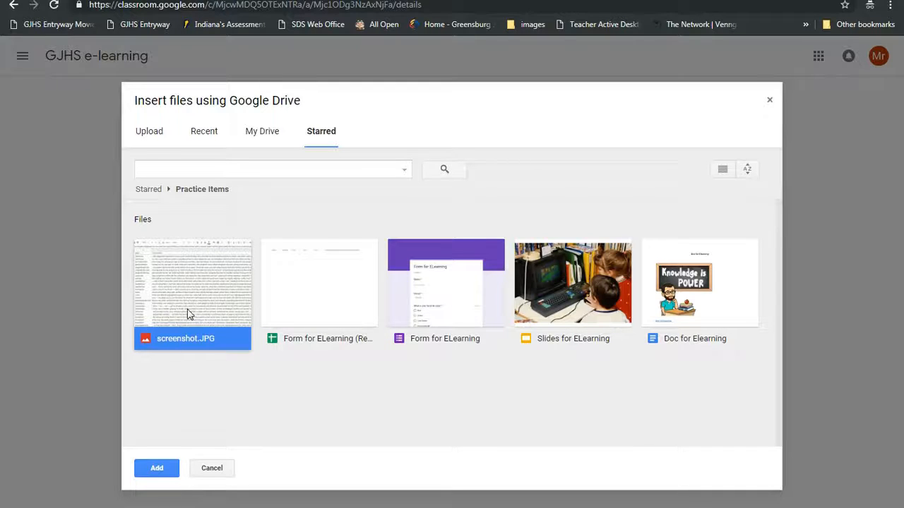
{"action": "mouse_move", "coordinate": [338, 322]}
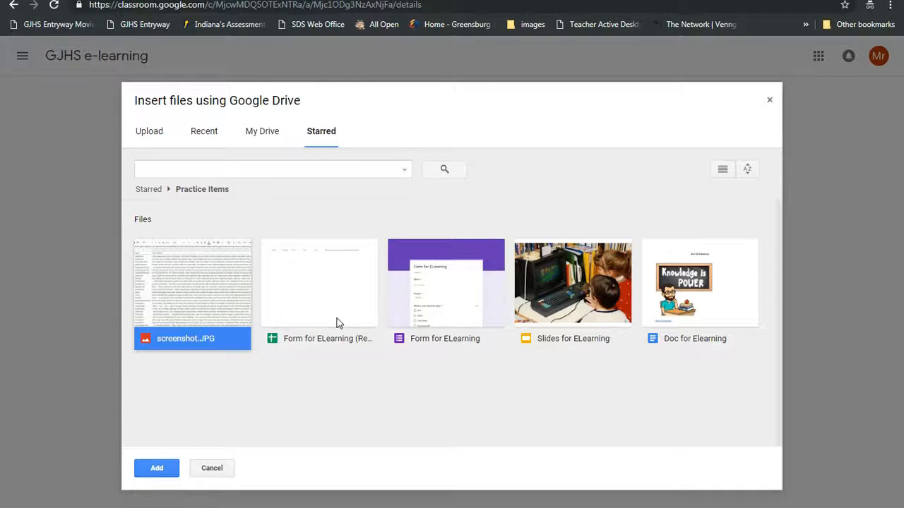
{"action": "mouse_move", "coordinate": [582, 289]}
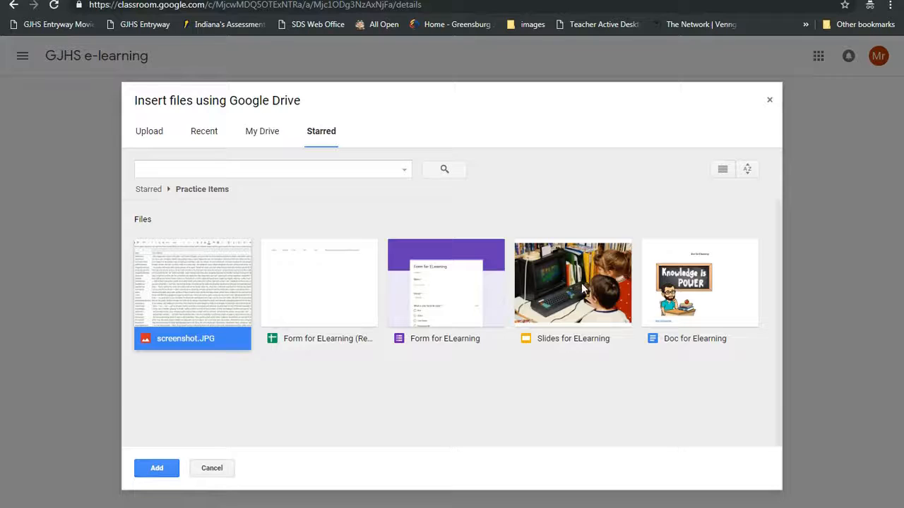
{"action": "mouse_move", "coordinate": [342, 343]}
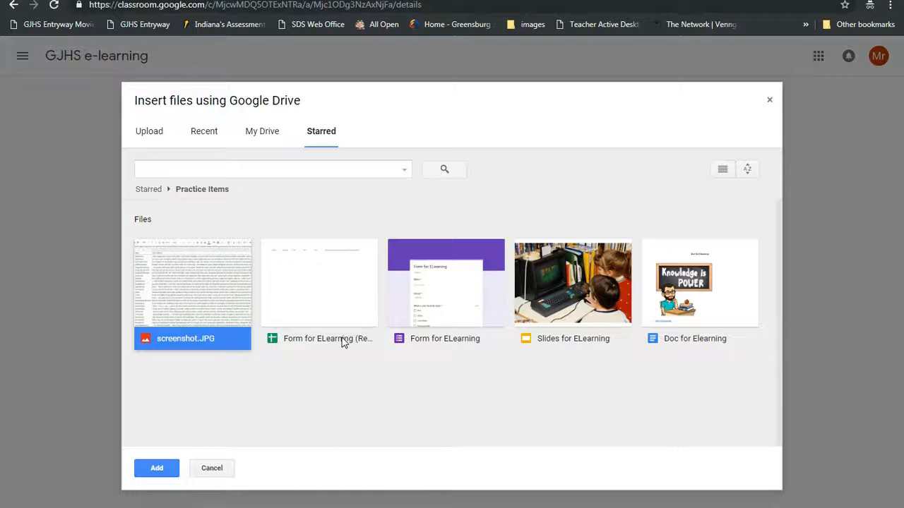
{"action": "mouse_move", "coordinate": [565, 308]}
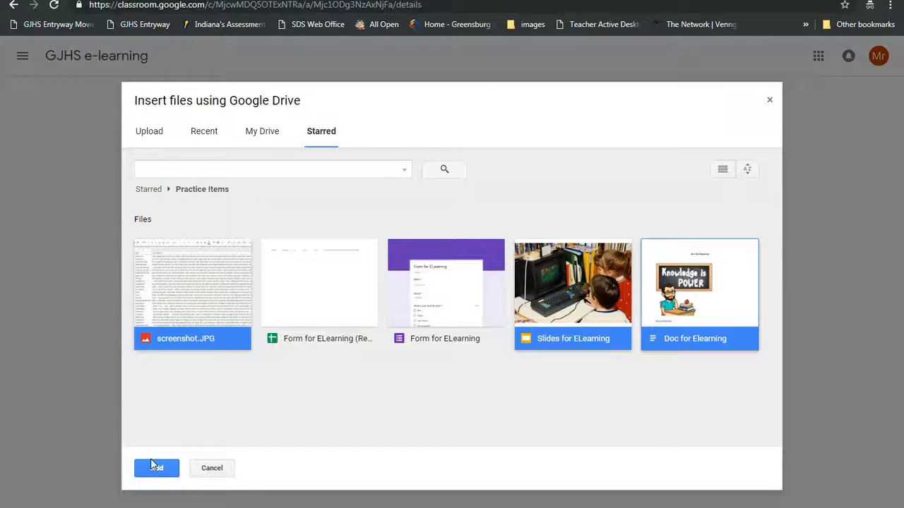
{"action": "mouse_move", "coordinate": [243, 473]}
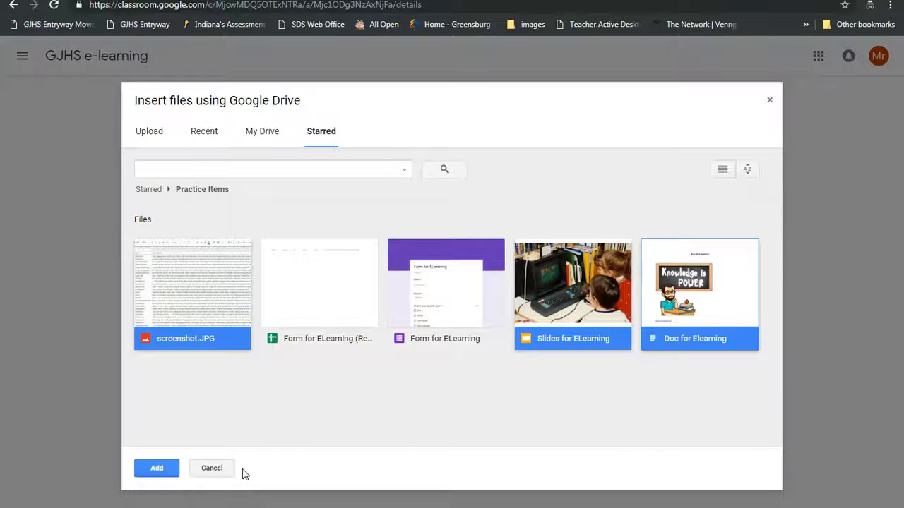